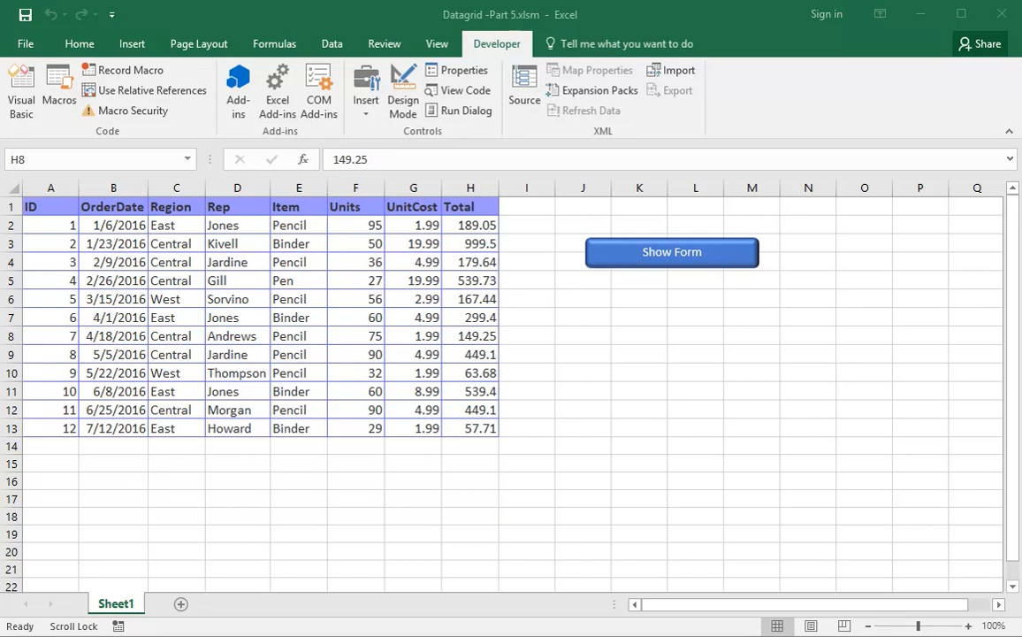
pyautogui.moveTo(690, 252)
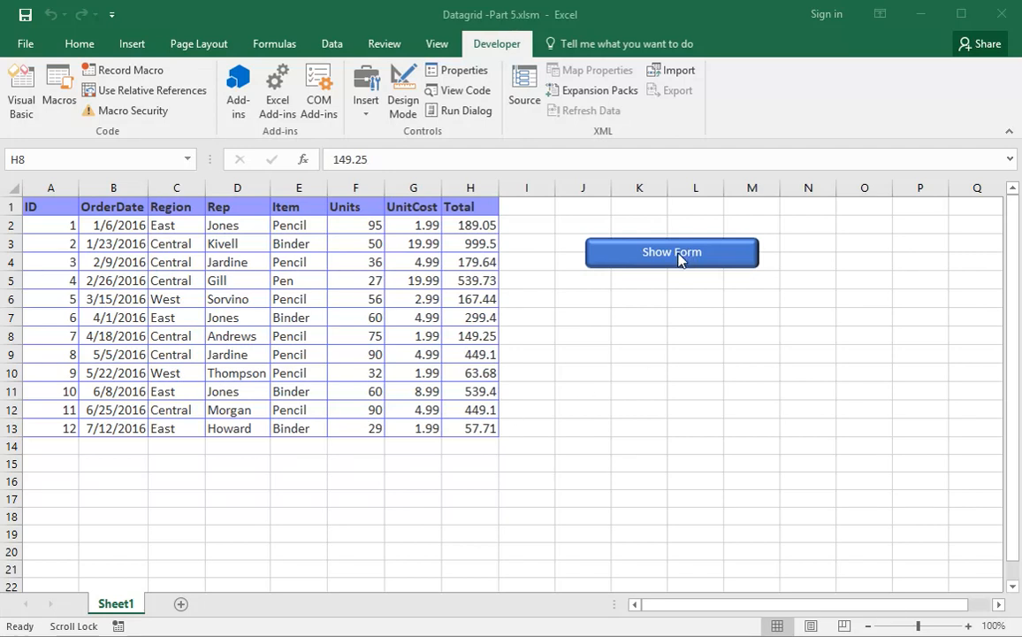
pyautogui.moveTo(624, 261)
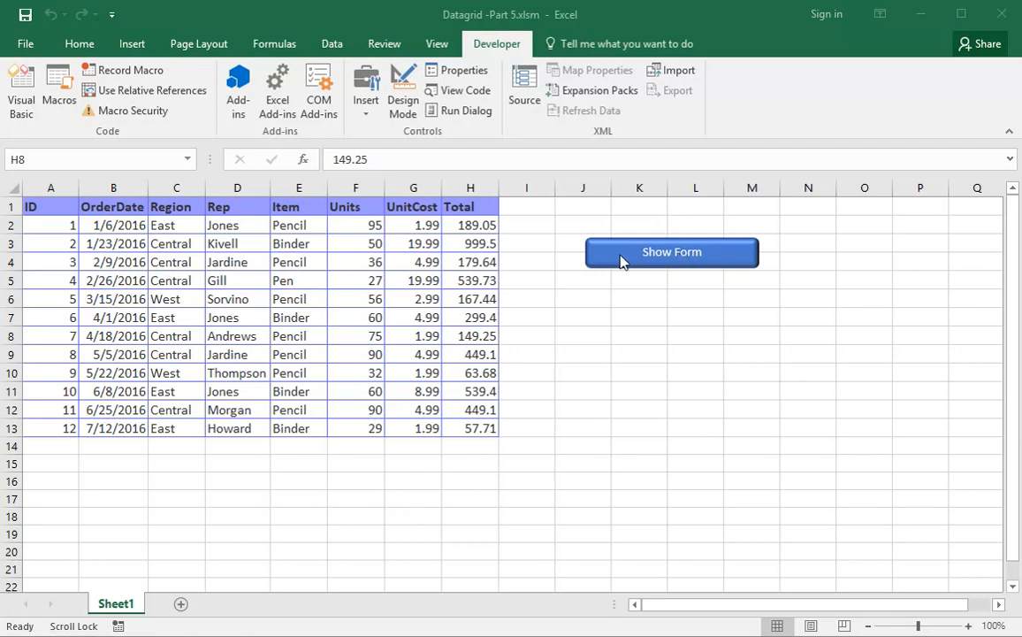
# Select record ID 5 in the data form, then copy DELETE SELECTED on UserForm1 as EDIT SELECTED
pyautogui.click(671, 252)
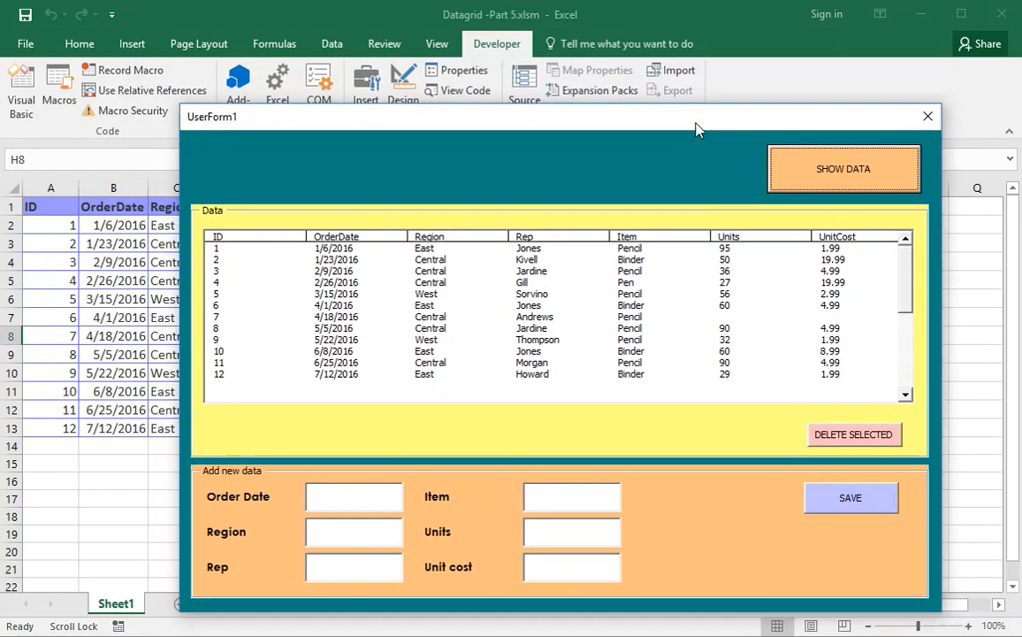
pyautogui.click(531, 313)
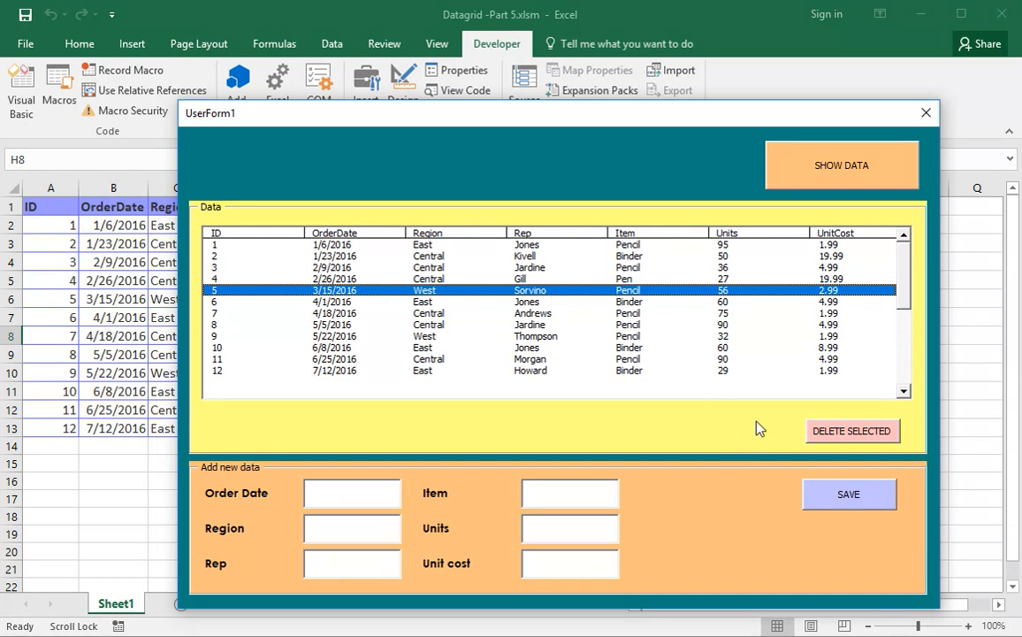
pyautogui.moveTo(716, 430)
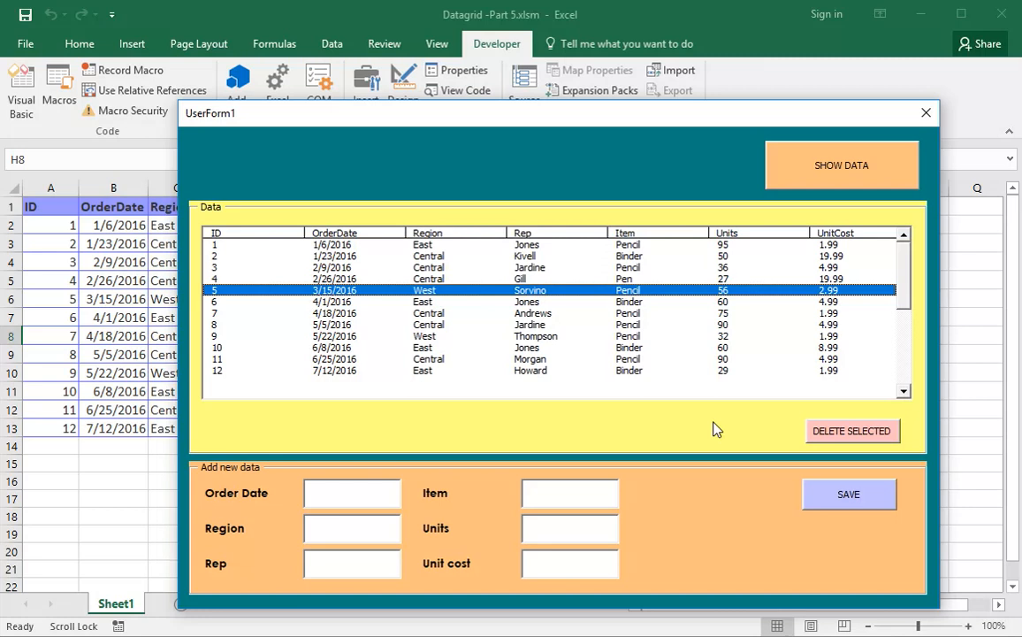
pyautogui.moveTo(625, 290)
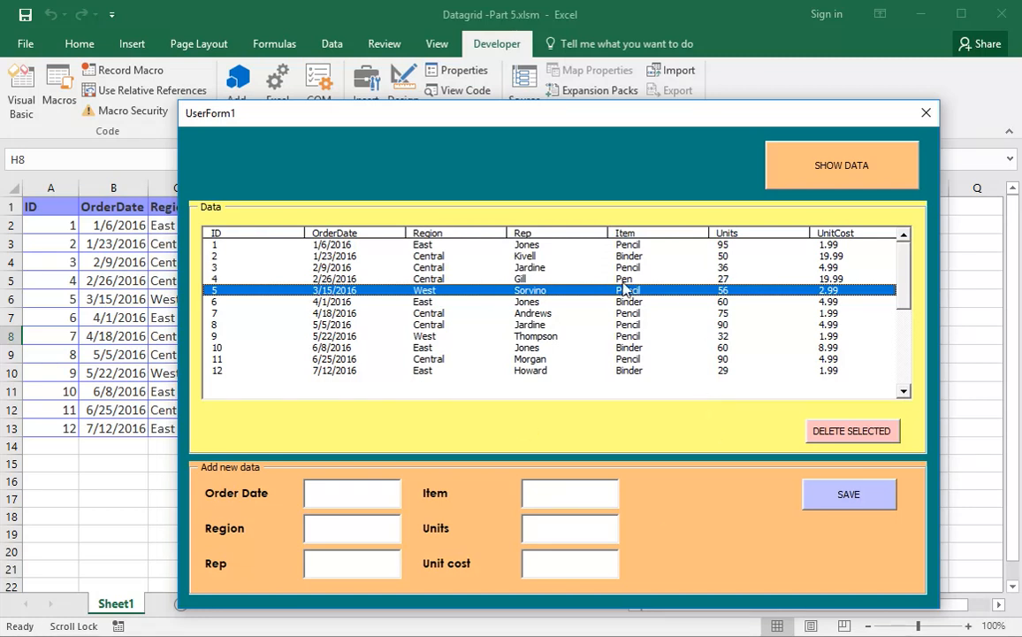
pyautogui.moveTo(827, 202)
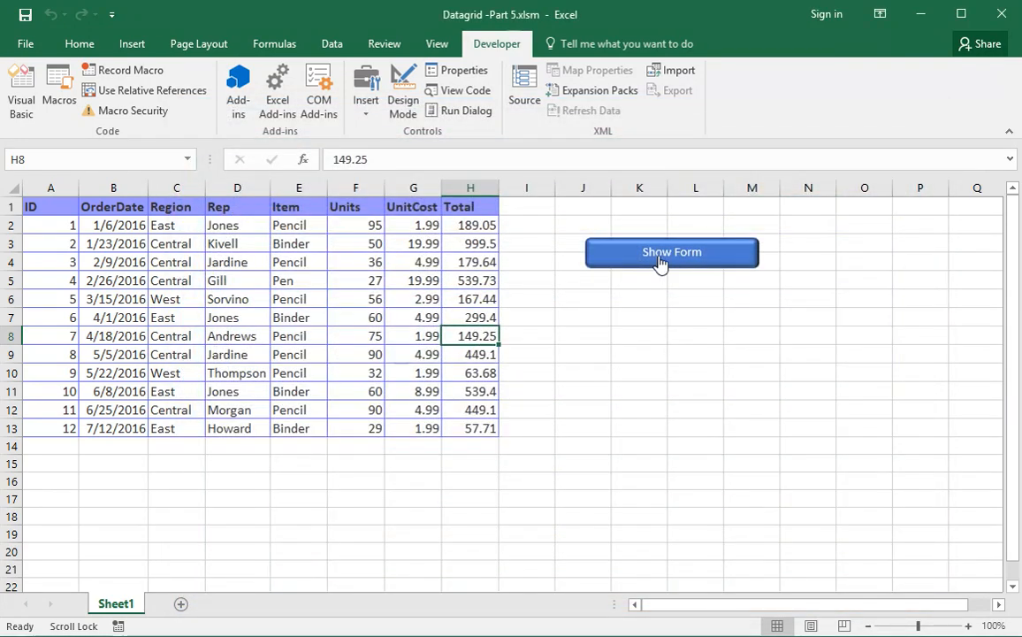
pyautogui.click(671, 252)
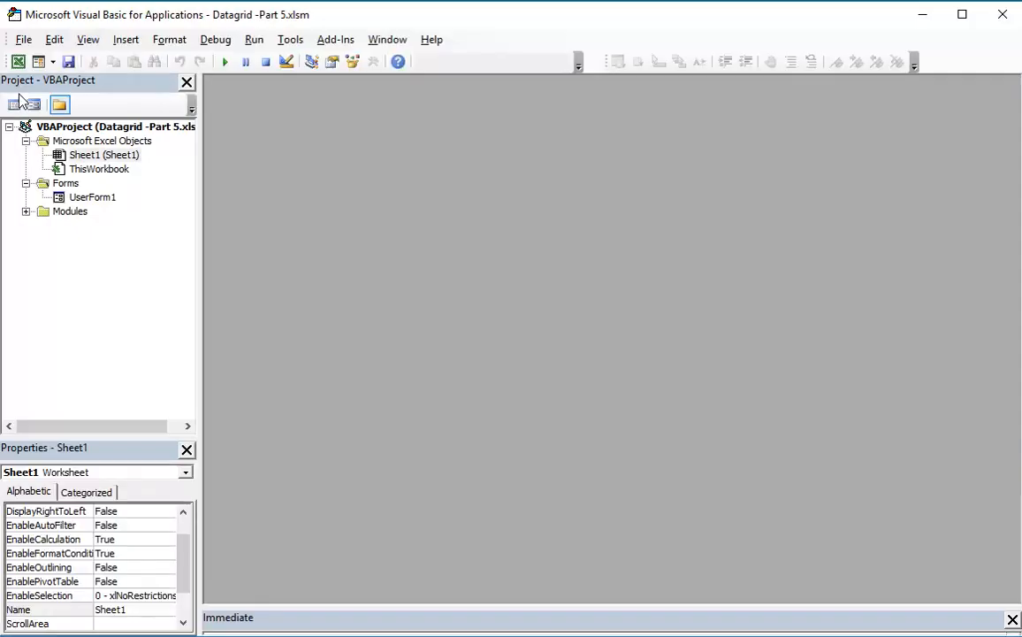
pyautogui.doubleClick(92, 196)
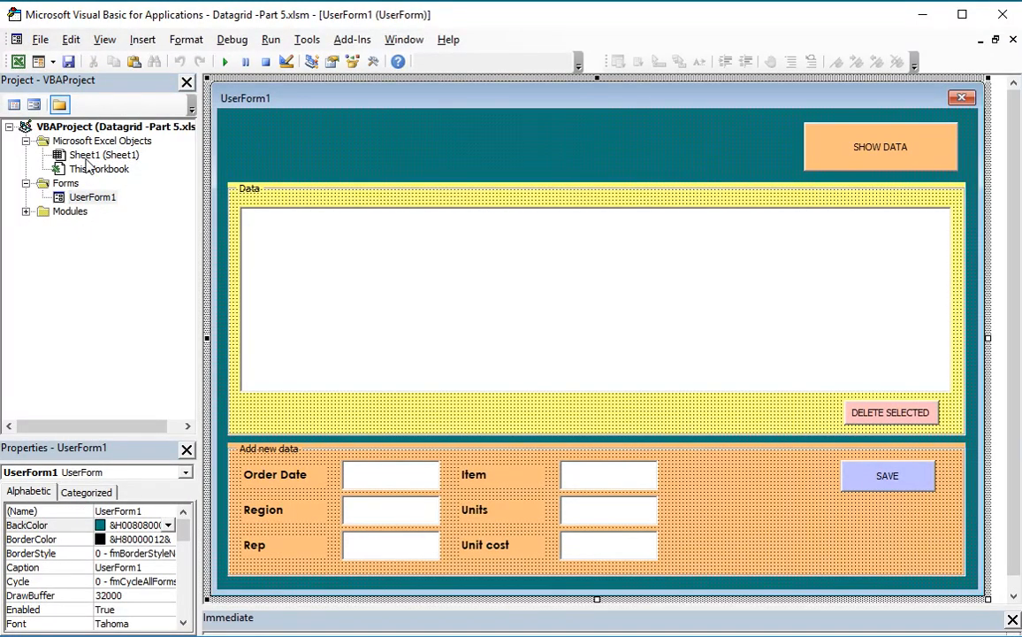
pyautogui.rightClick(891, 412)
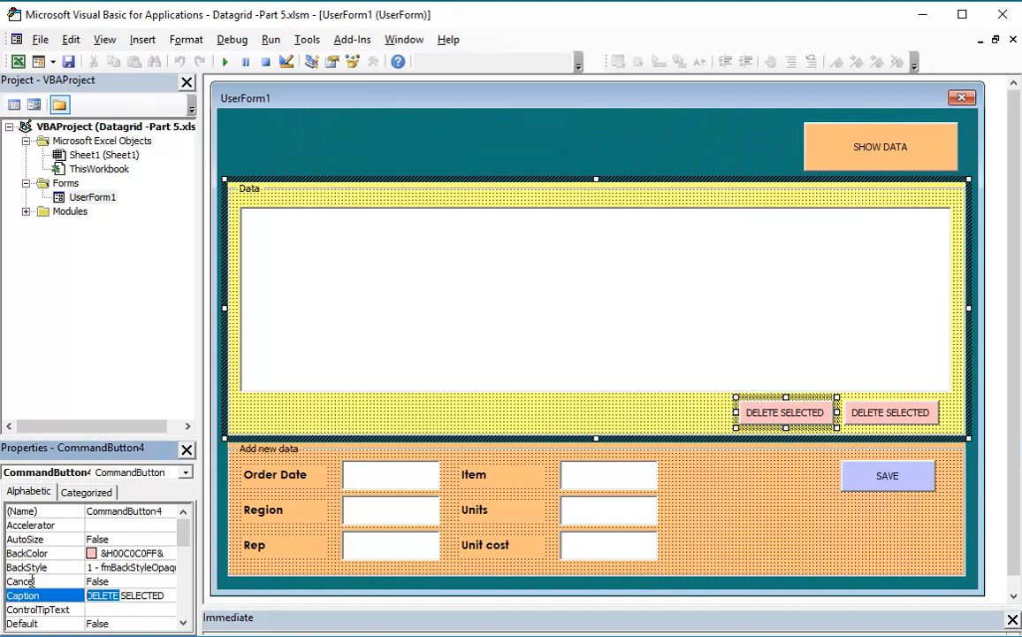
pyautogui.write('EDIT SELECTED')
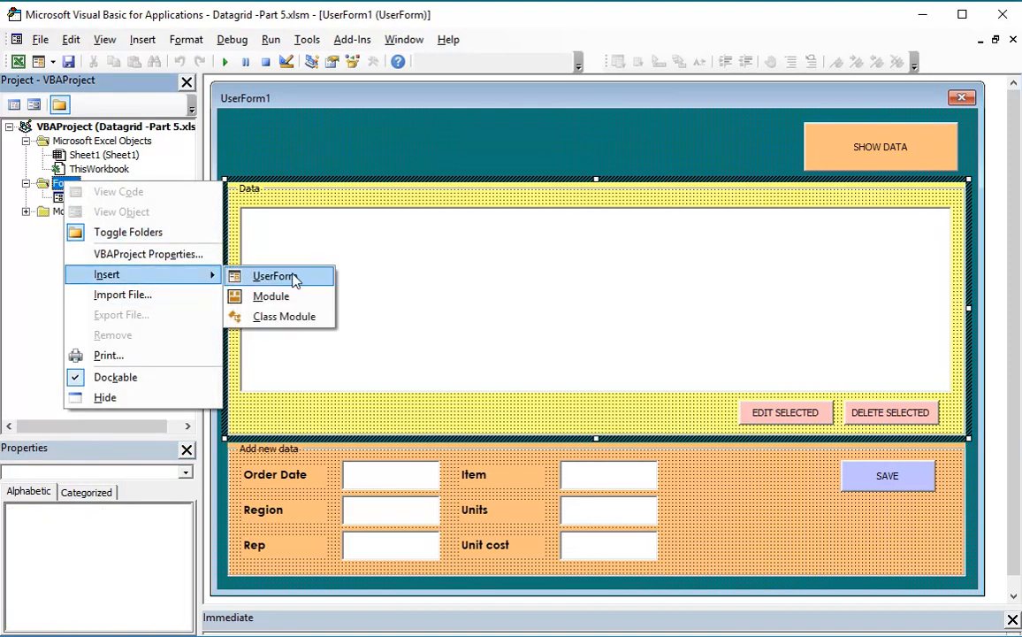
# Insert a blank UserForm2 and draw three labels down its left side
pyautogui.click(274, 276)
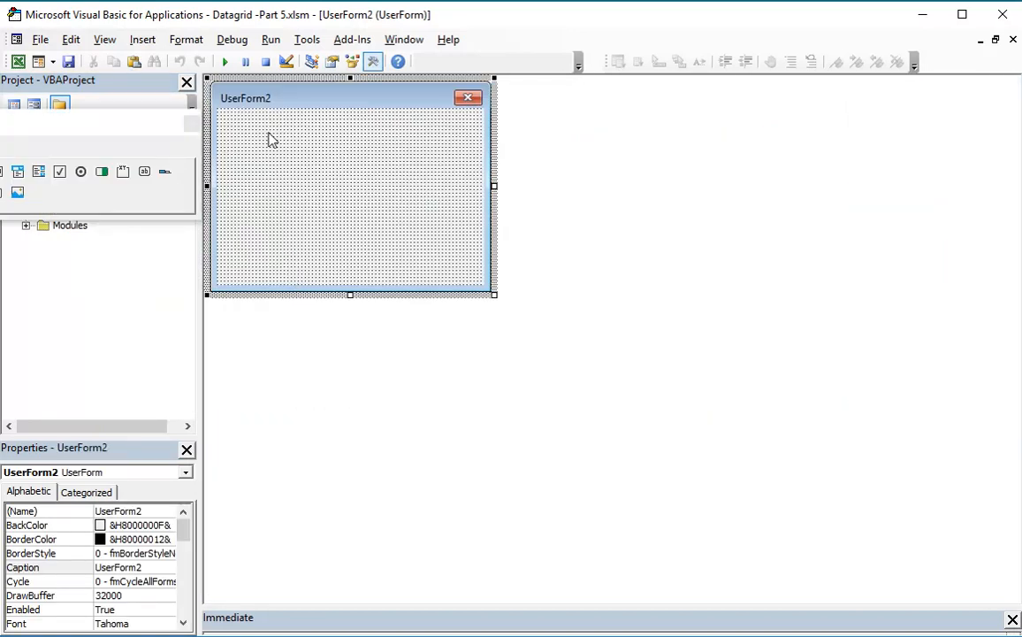
pyautogui.moveTo(311, 178)
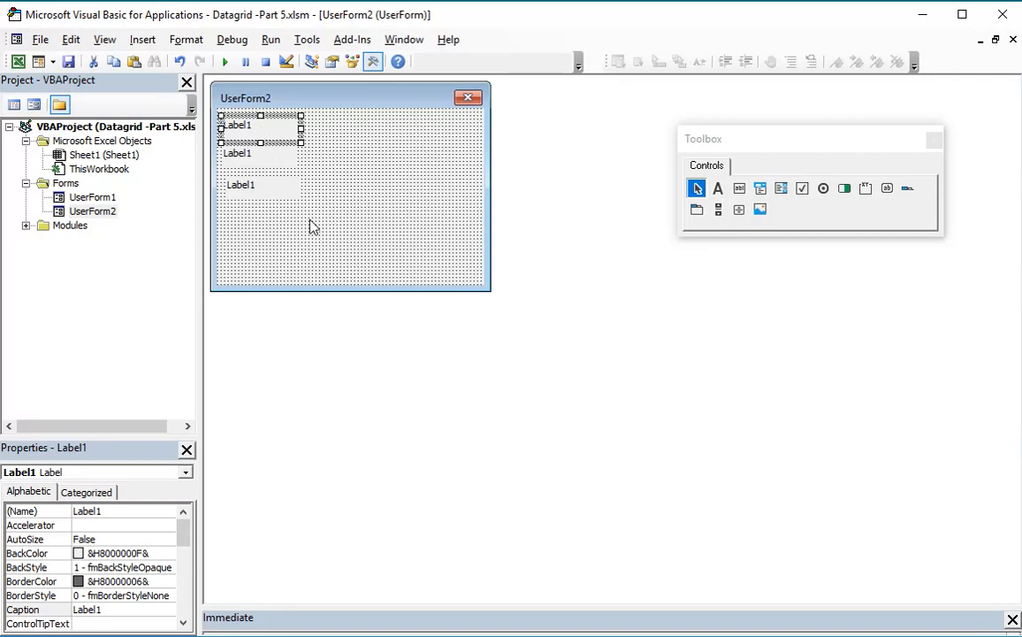
pyautogui.rightClick(312, 226)
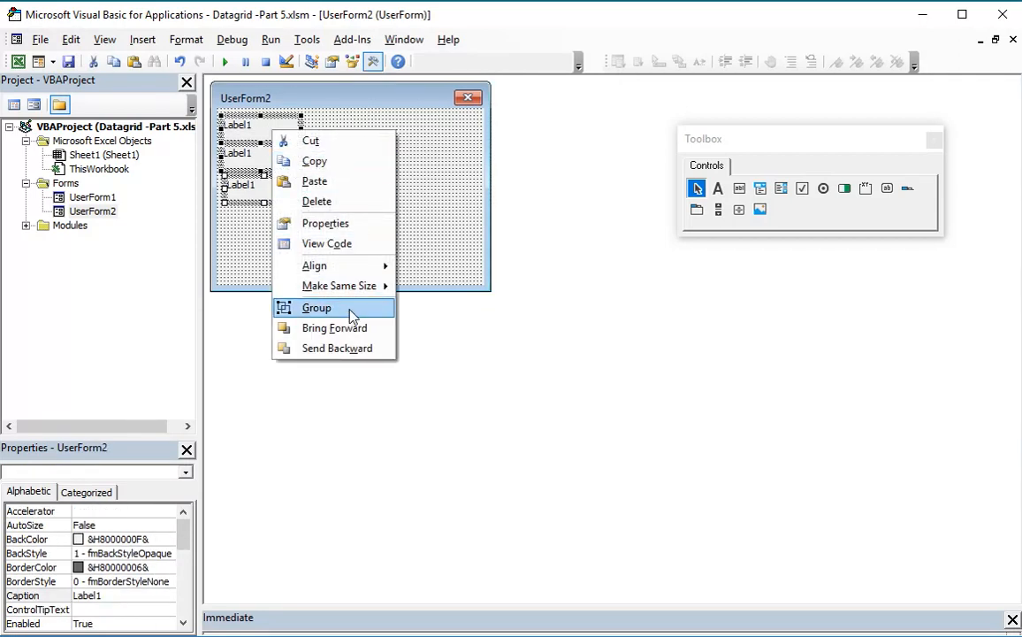
pyautogui.click(317, 307)
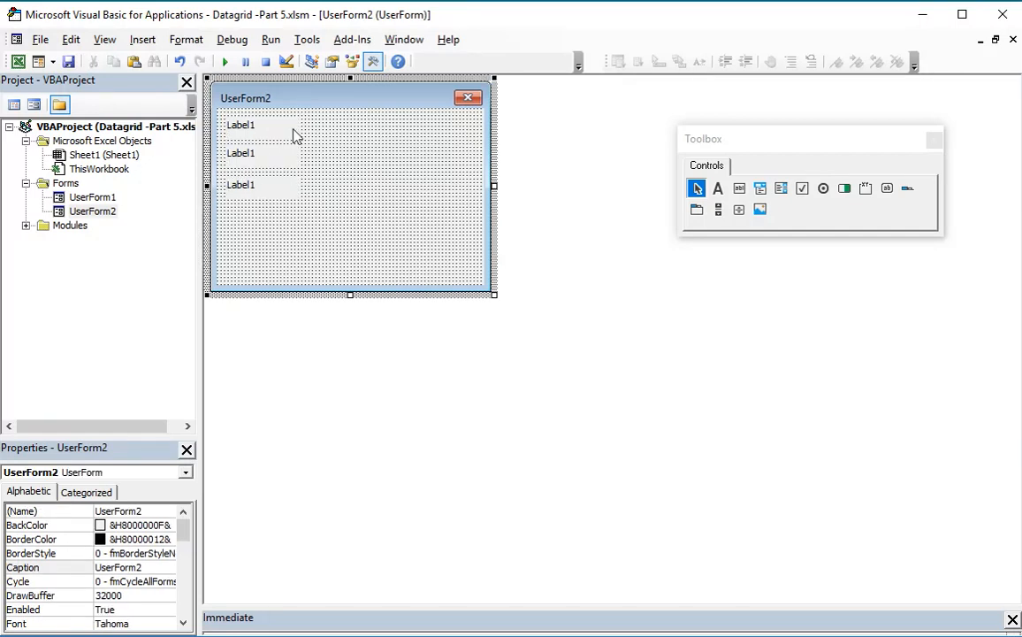
# Set the three label captions to ID, UNITS and COST, and add a blank label beside ID
pyautogui.click(241, 124)
pyautogui.write('ID')
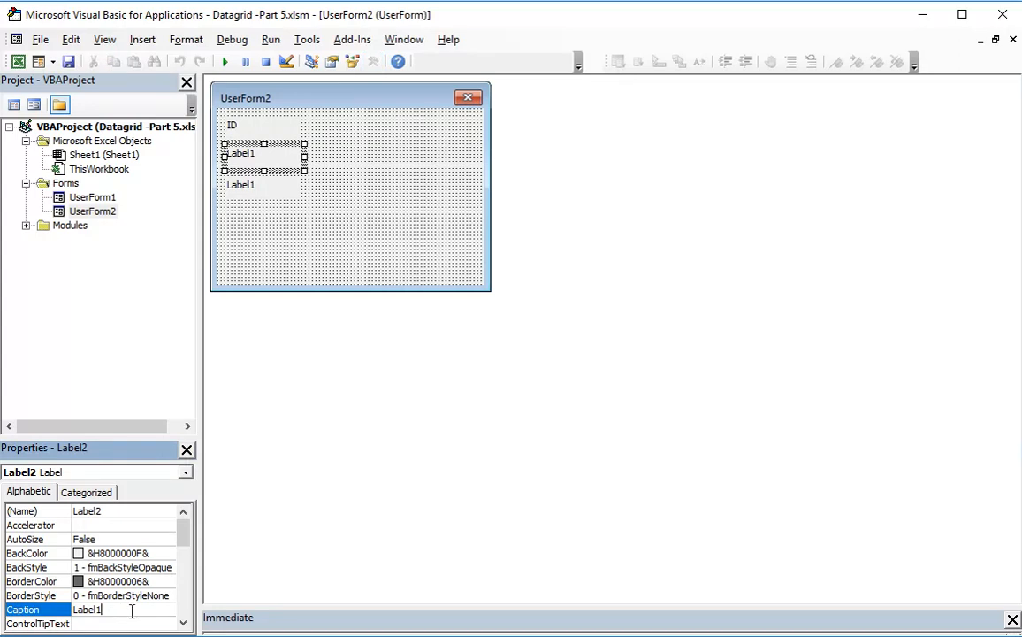
pyautogui.write('UNITS')
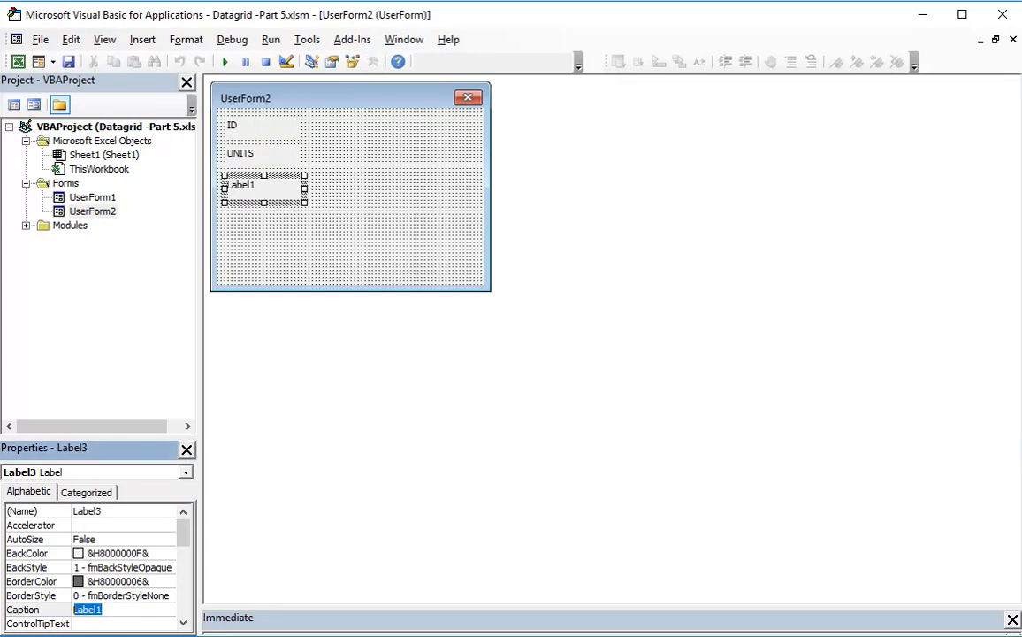
pyautogui.write('COST')
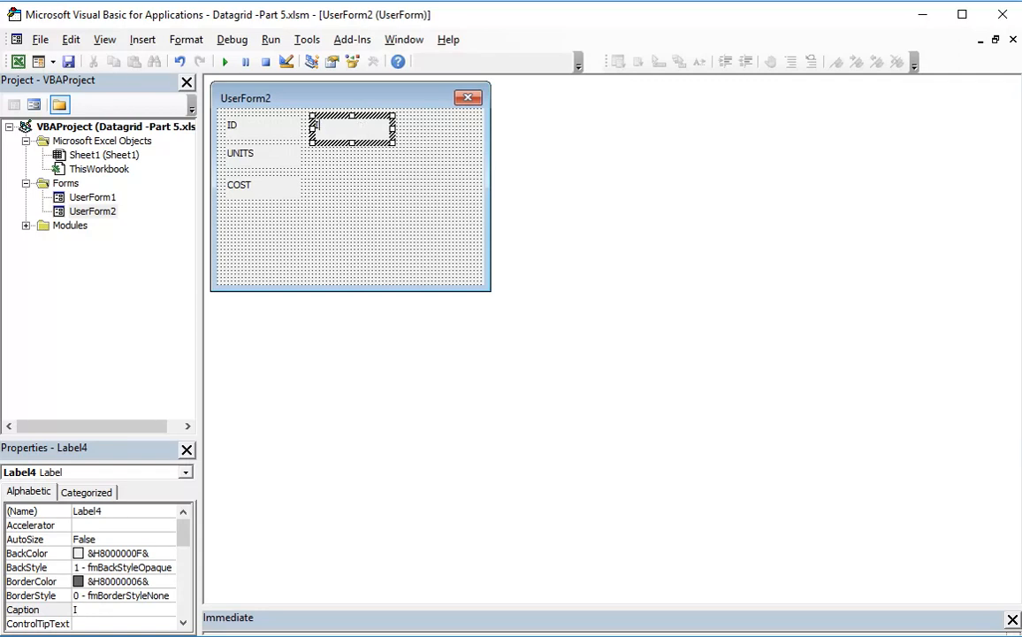
# Draw text boxes beside UNITS and COST, and set the labels' and form's BackColor to light blue
pyautogui.click(373, 61)
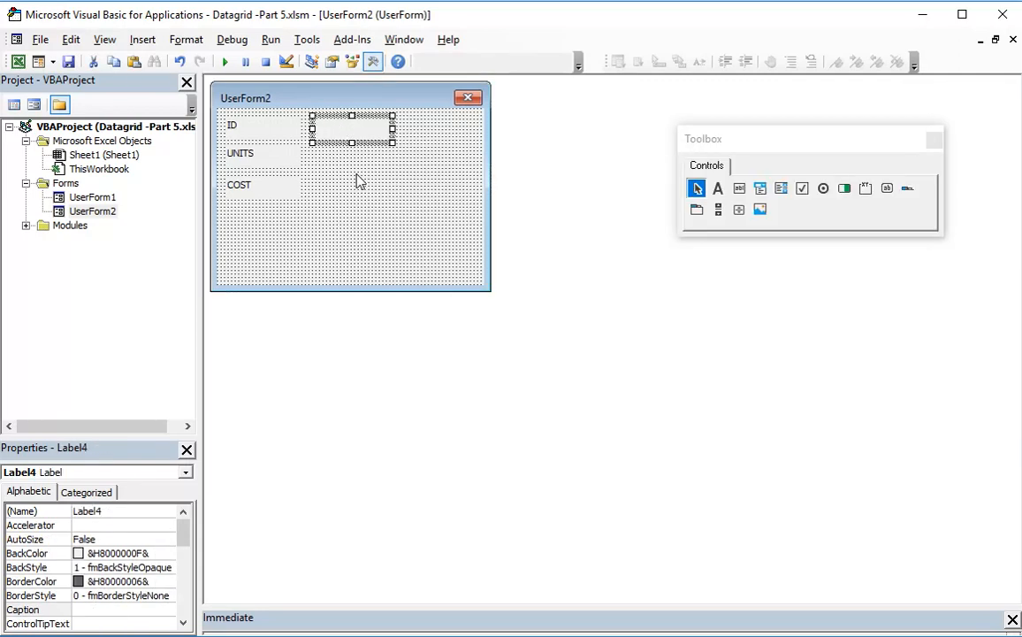
pyautogui.moveTo(782, 223)
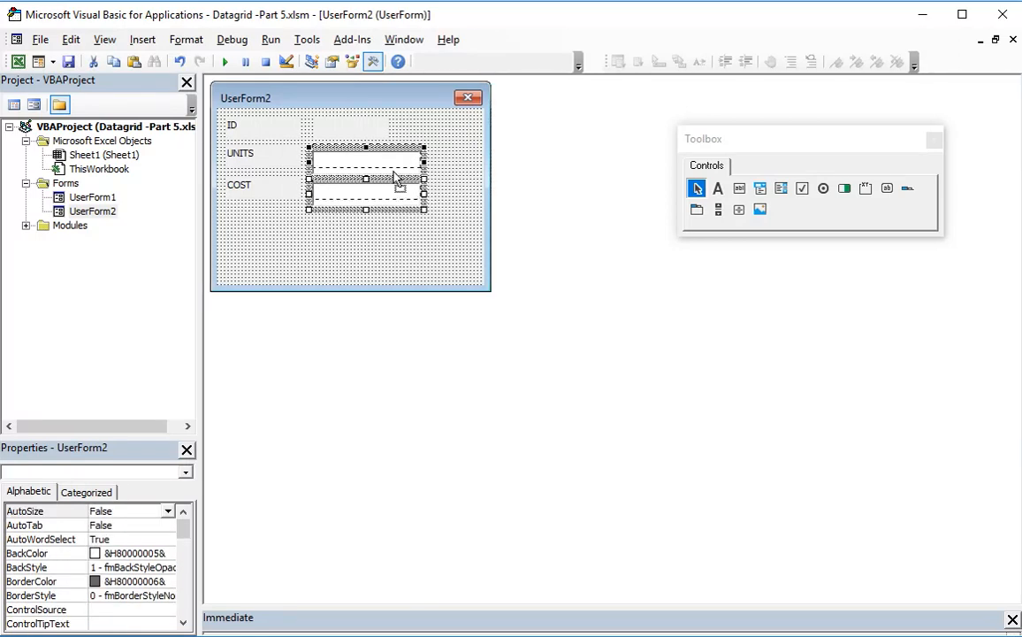
pyautogui.click(354, 256)
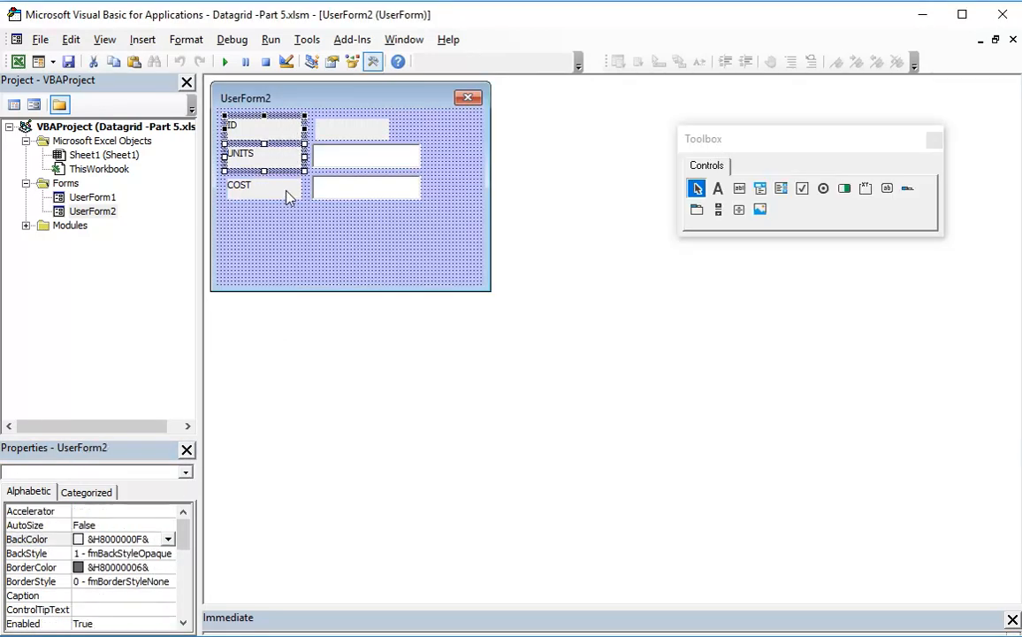
pyautogui.click(168, 539)
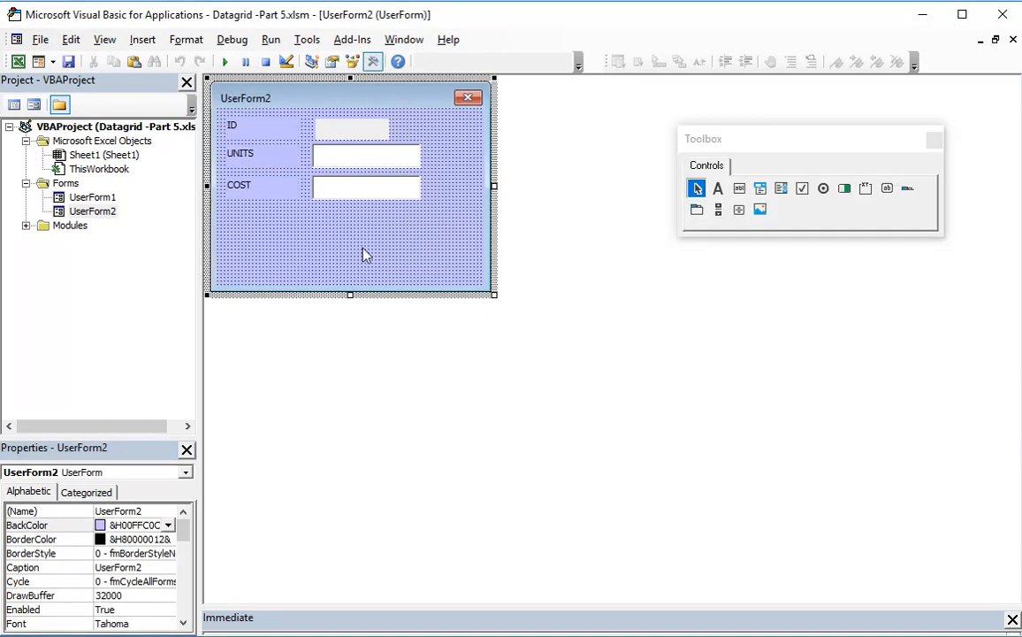
pyautogui.moveTo(323, 245)
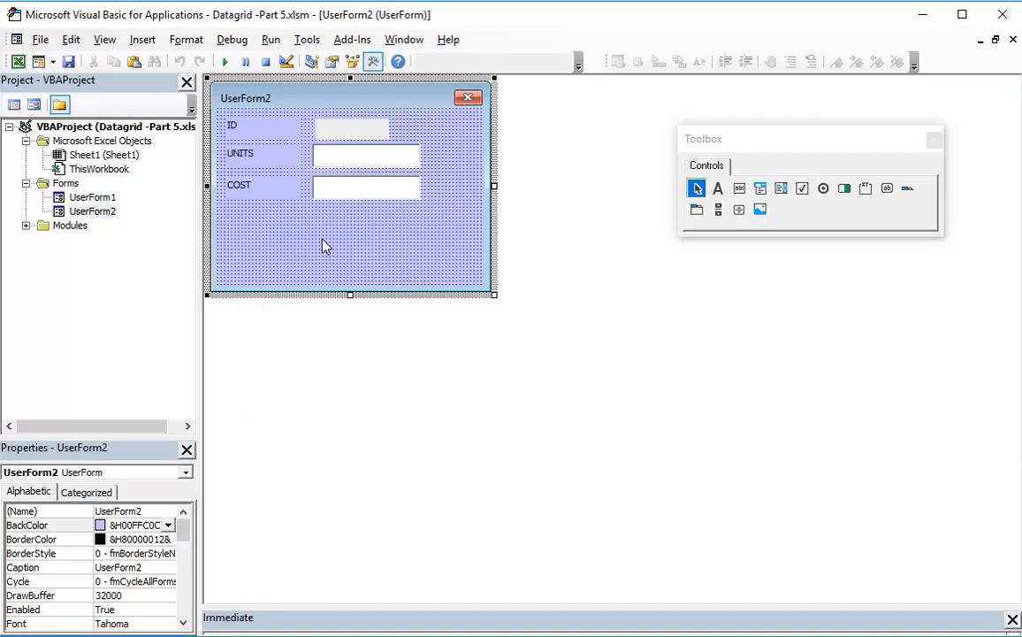
# Copy UserForm1's yellow SAVE button onto UserForm2 below the COST box
pyautogui.doubleClick(92, 196)
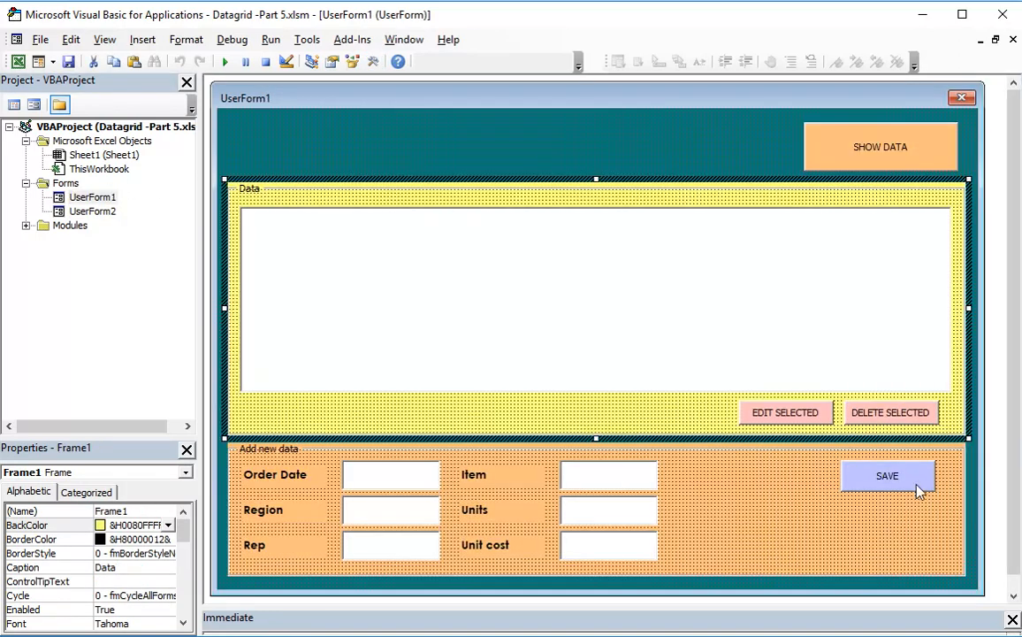
pyautogui.click(887, 476)
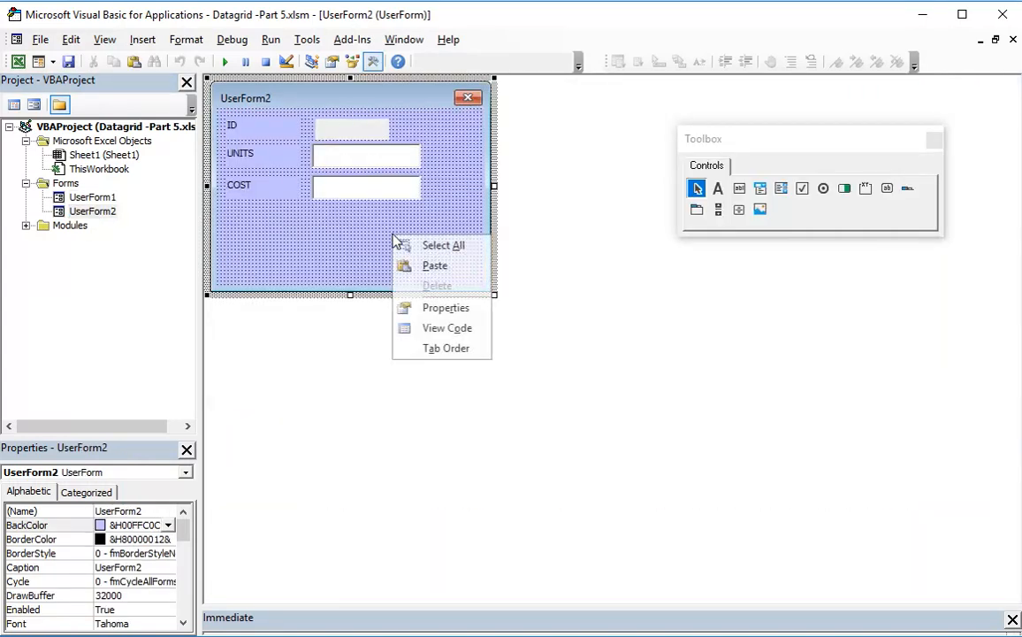
pyautogui.click(434, 266)
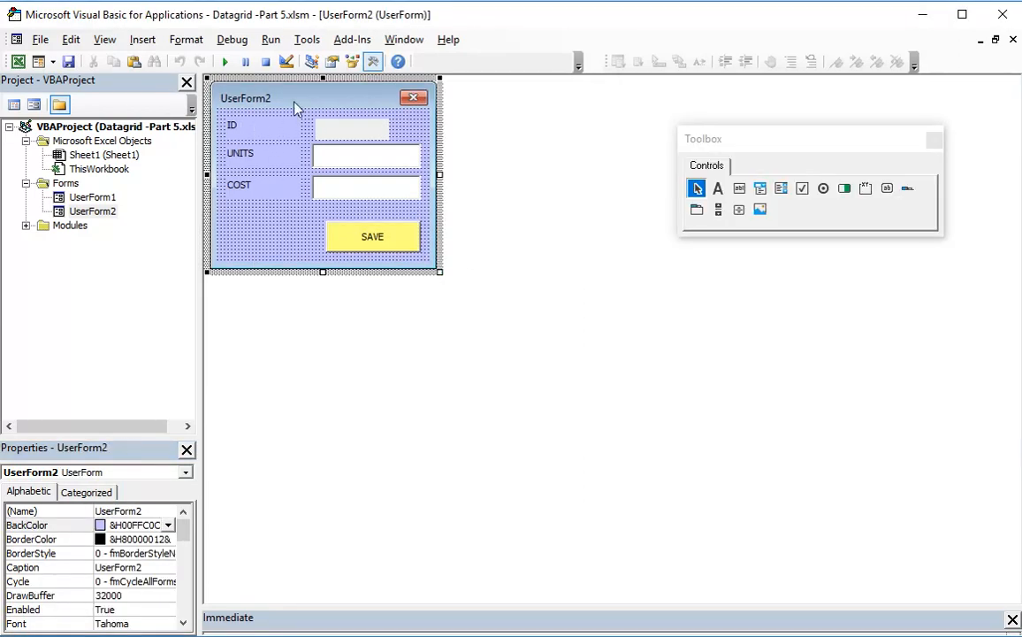
pyautogui.moveTo(270, 88)
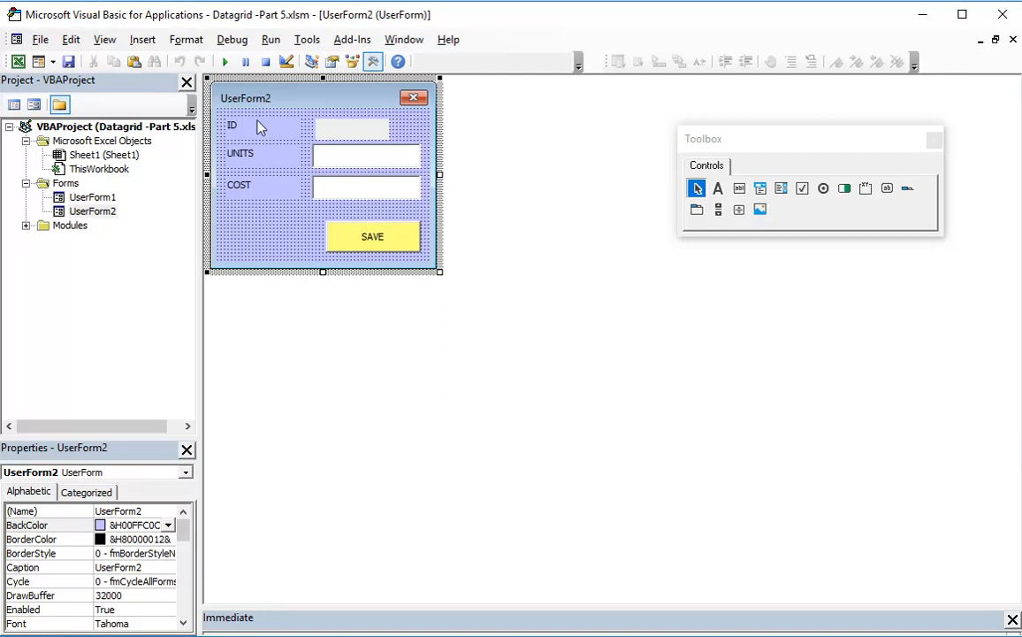
pyautogui.moveTo(143, 218)
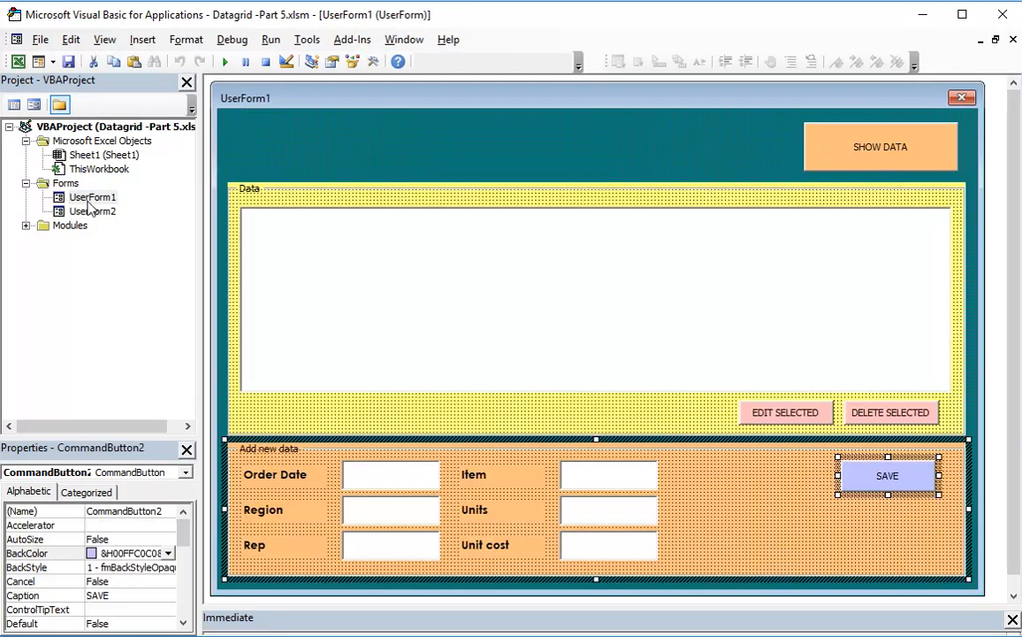
pyautogui.moveTo(786, 417)
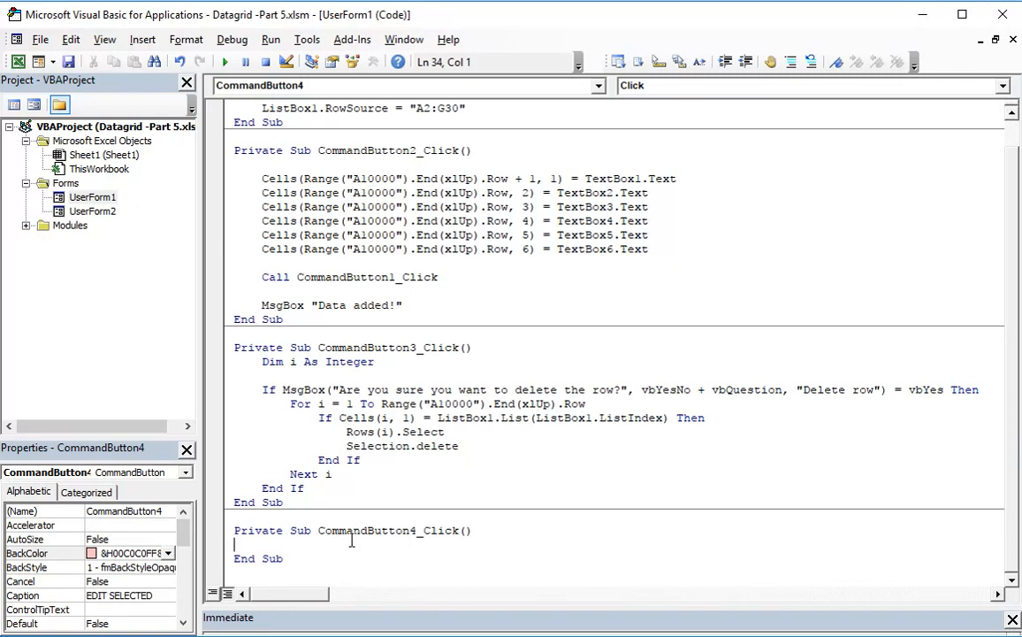
# Add the line UserForm2.Show inside CommandButton4_Click
pyautogui.press('enter')
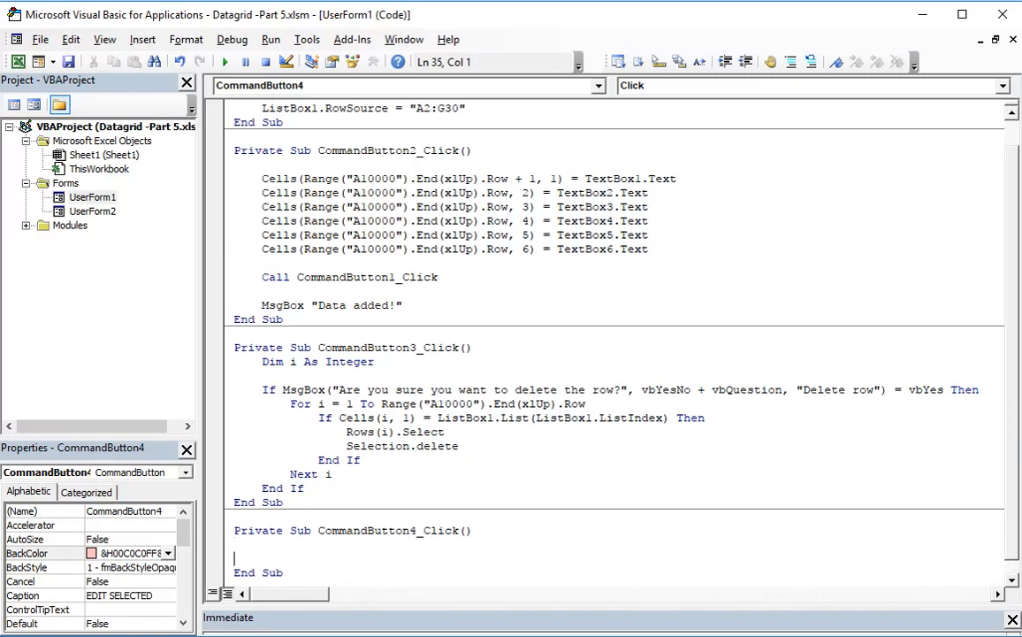
pyautogui.write('userform')
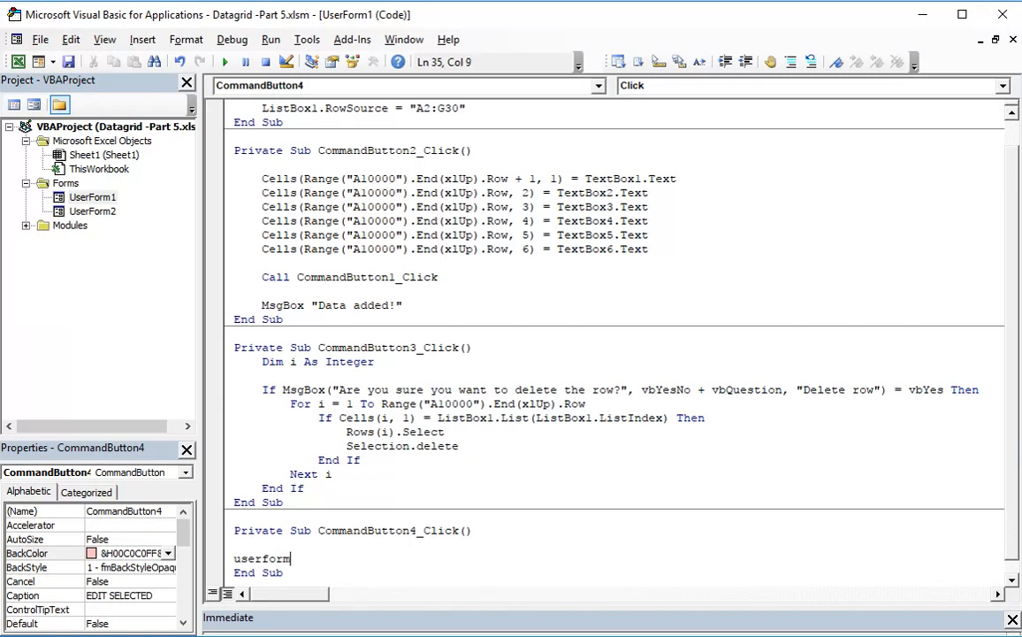
pyautogui.write('2.Show')
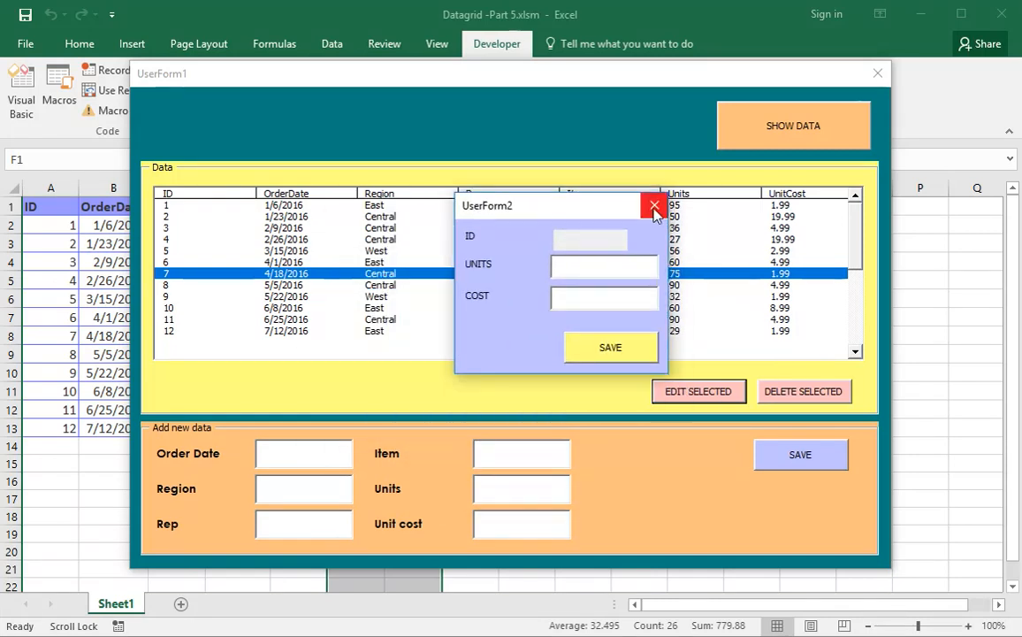
# Close the UserForm2 test window that EDIT SELECTED opened
pyautogui.click(654, 205)
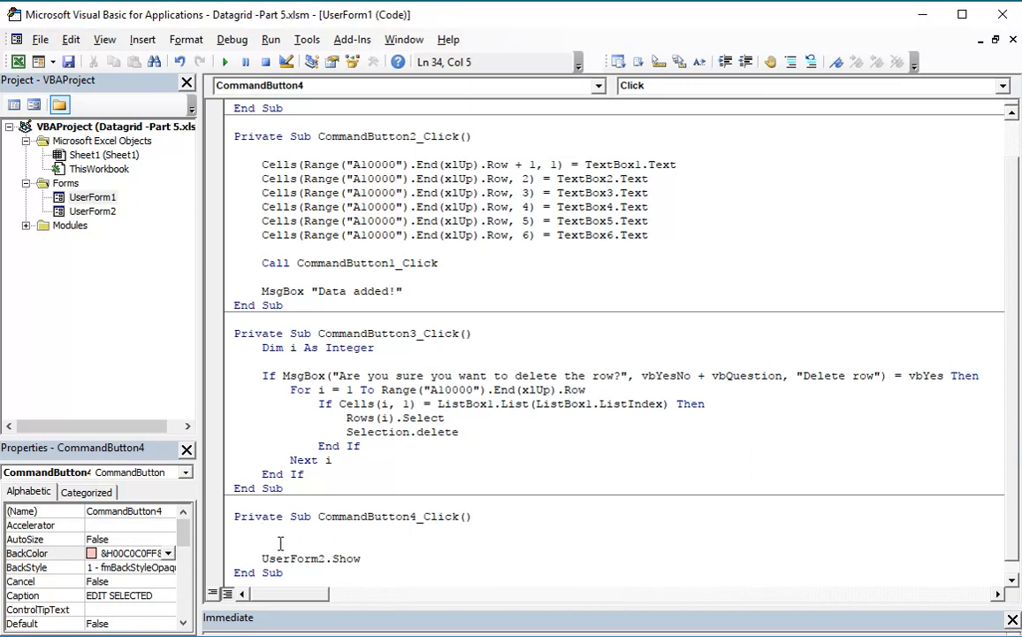
pyautogui.moveTo(303, 532)
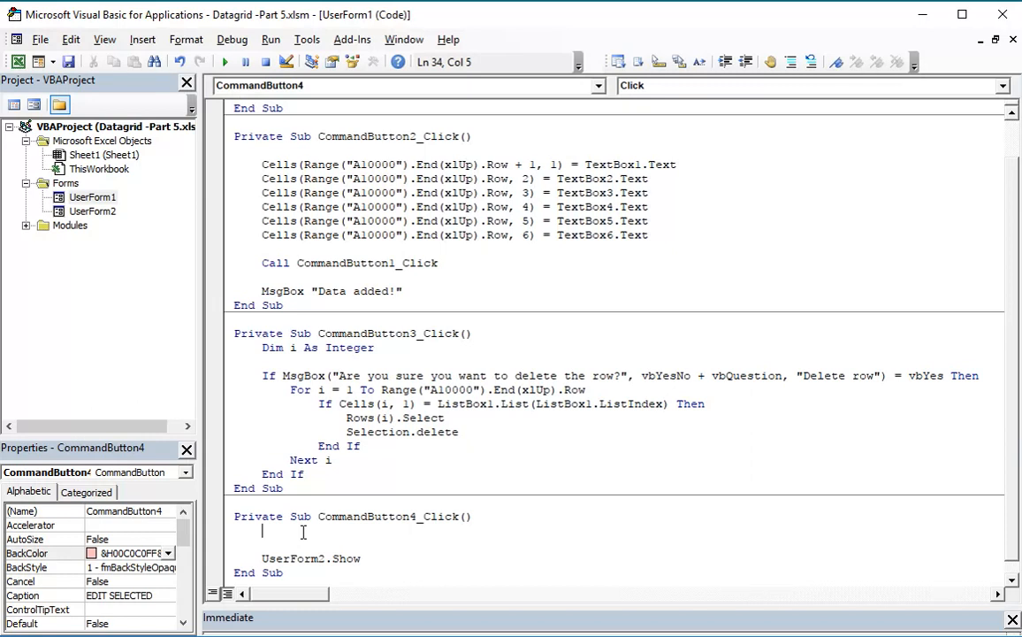
# Type UserForm2.Label3.Caption = ListBox1.List(ListBox1.ListIndex) above UserForm2.Show
pyautogui.write('userform2.Label3.Caption')
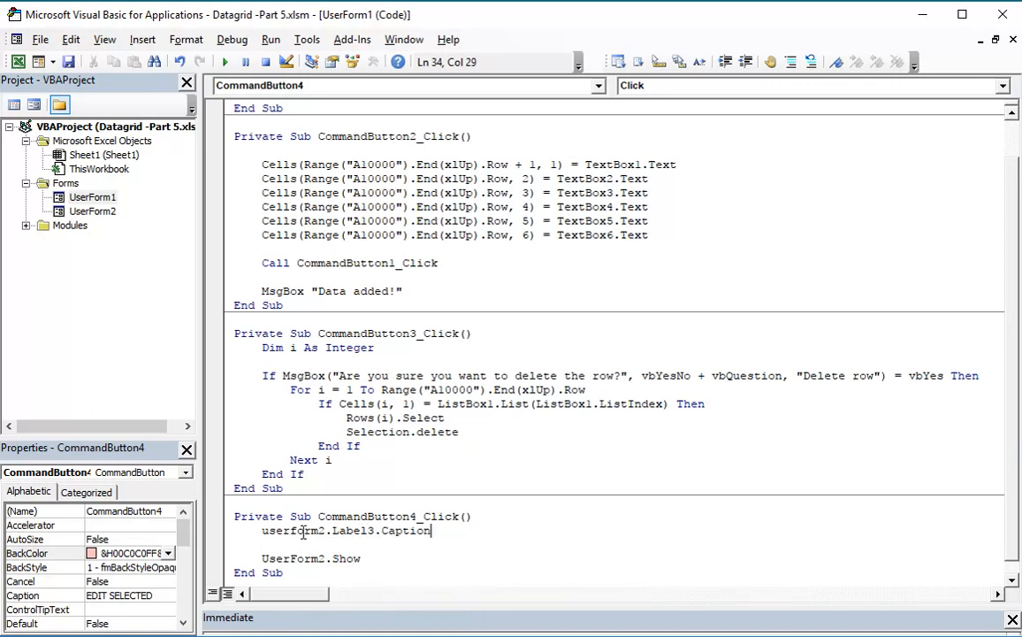
pyautogui.write('=')
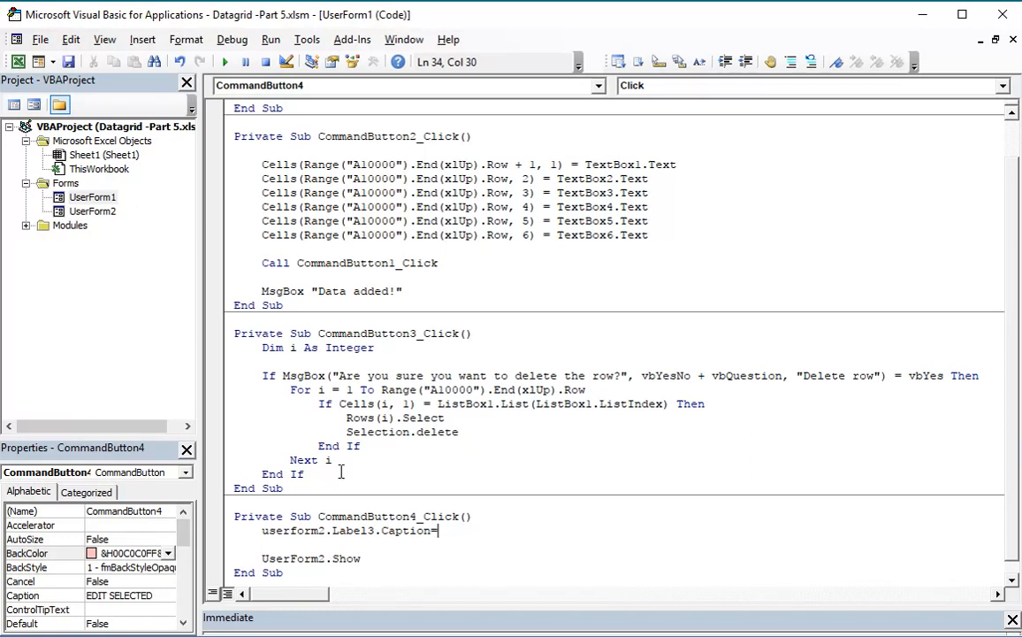
pyautogui.moveTo(618, 531)
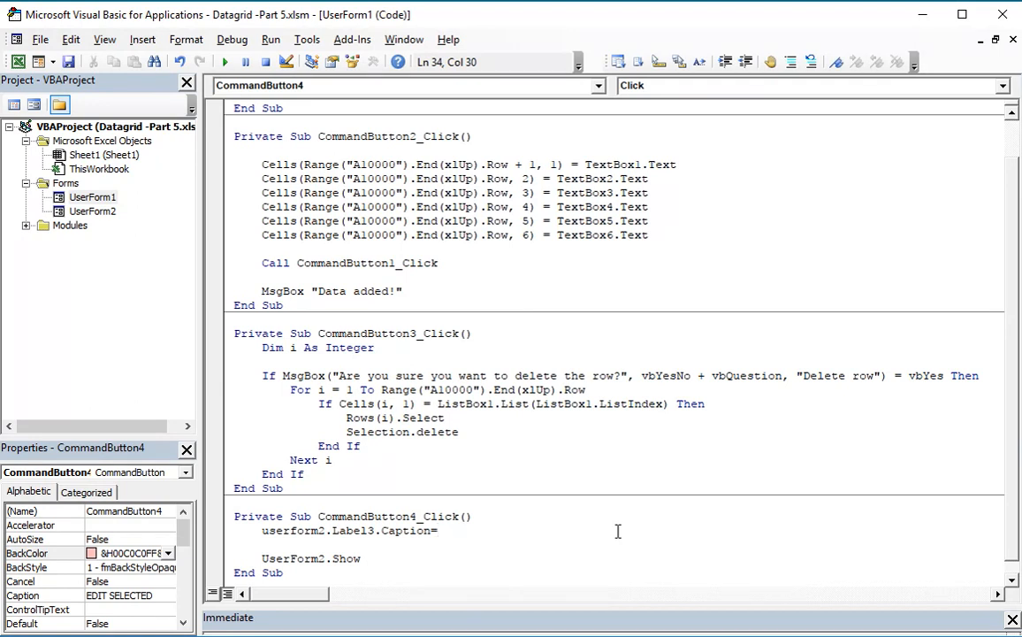
pyautogui.write('listbox1.List(')
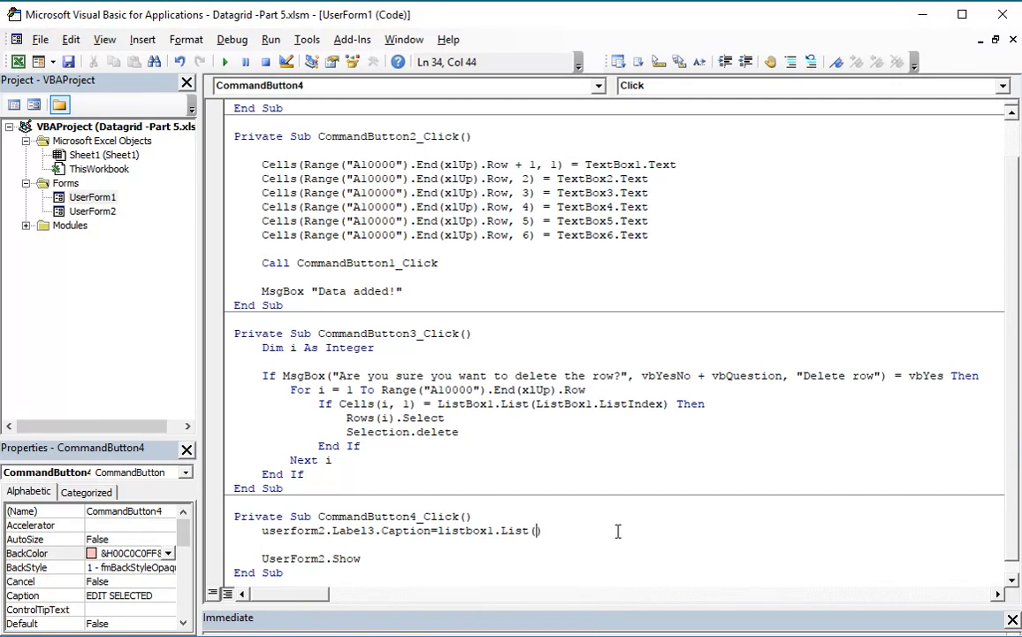
pyautogui.write('listbox1')
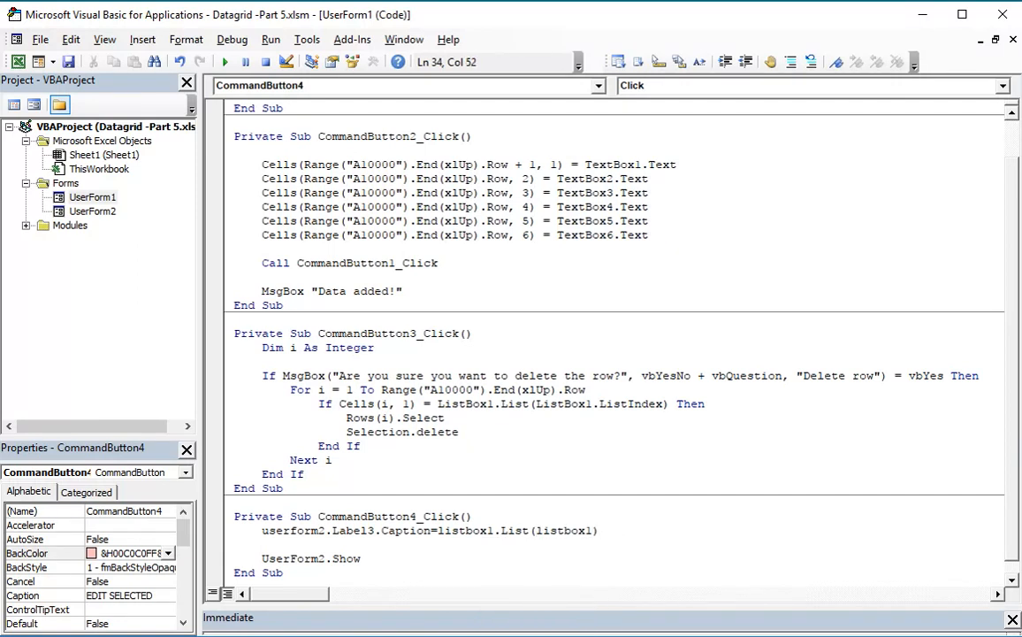
pyautogui.write('listindex')
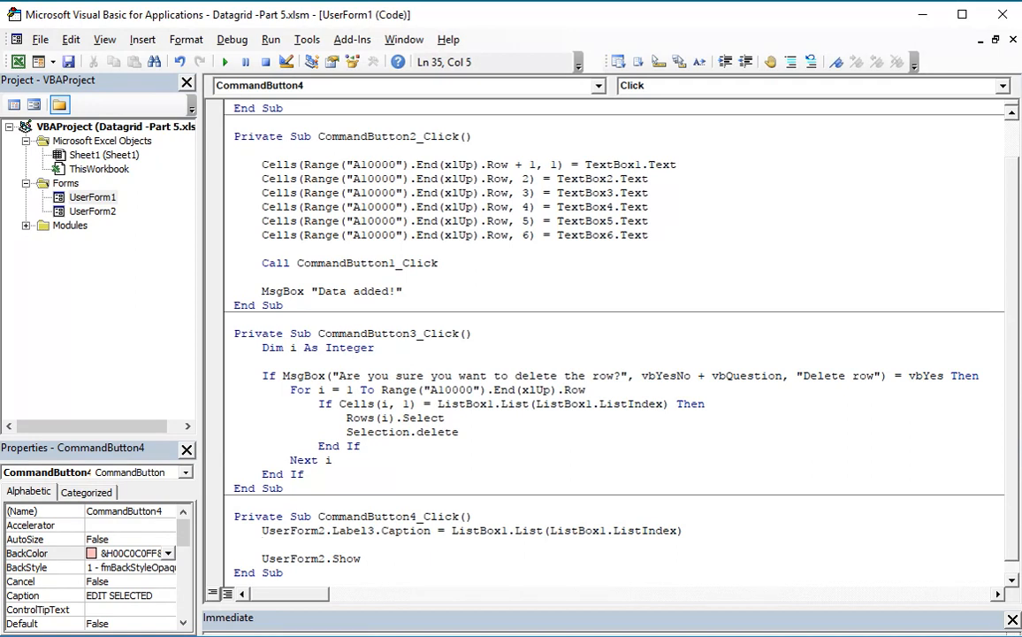
# Begin a new code line with UserForm2.TextBox1.Text =
pyautogui.write('u')
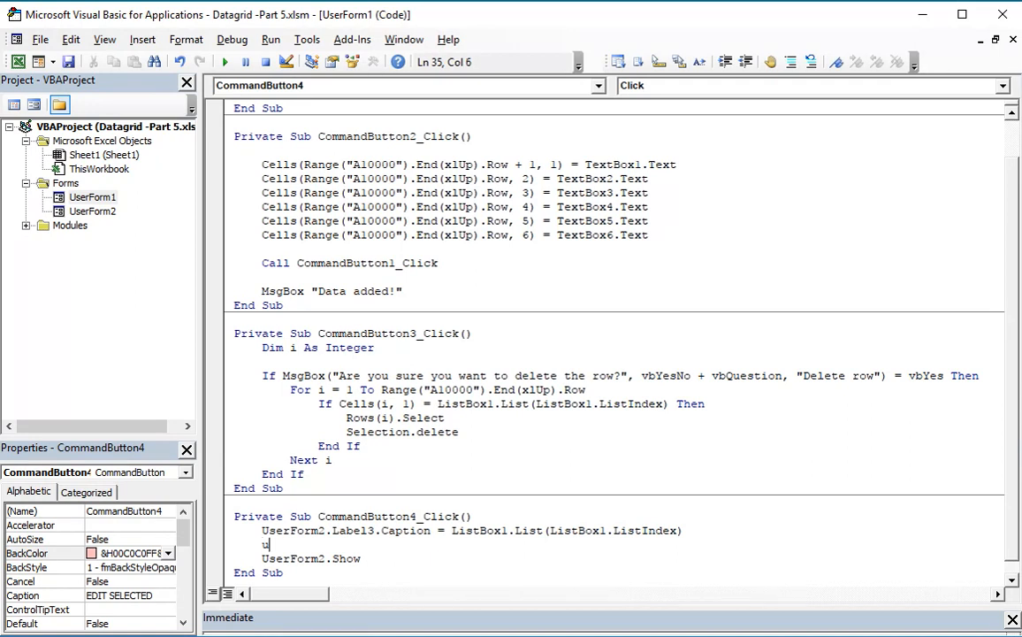
pyautogui.press('Backspace')
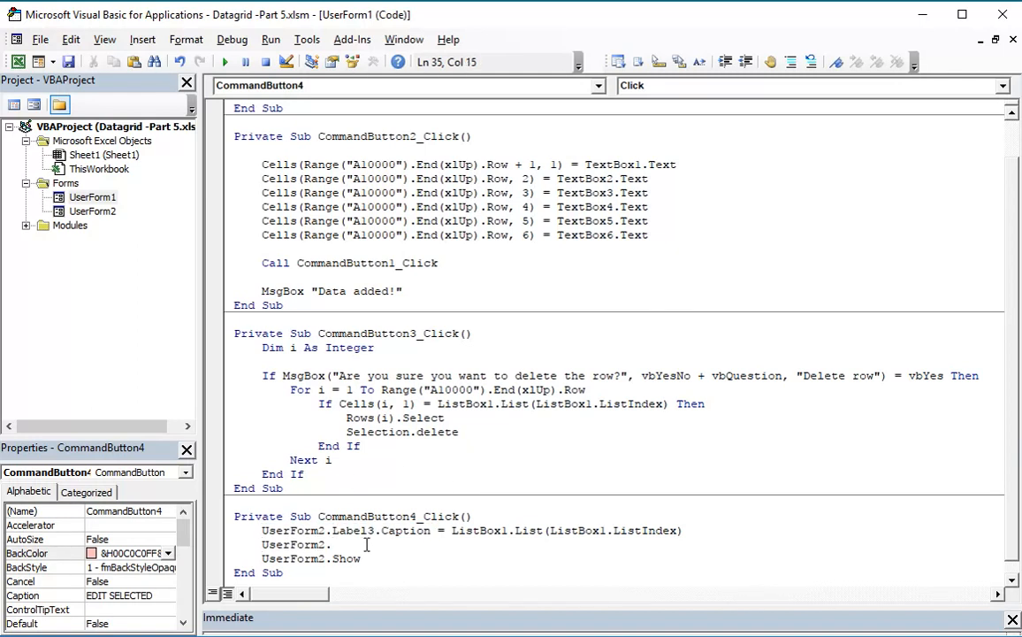
pyautogui.write('textbox1')
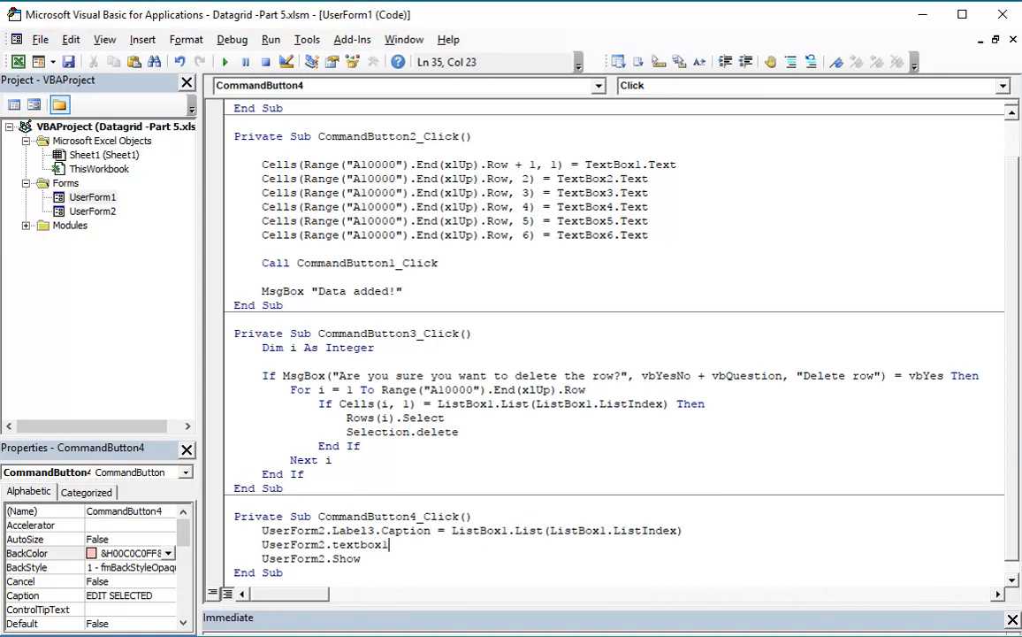
pyautogui.write('.Text')
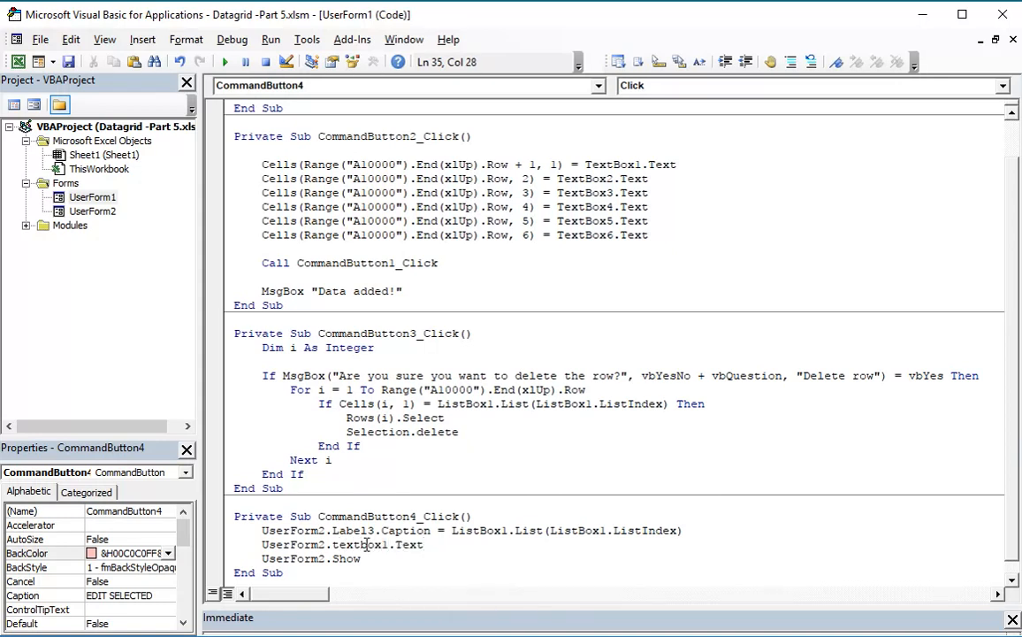
pyautogui.write('=')
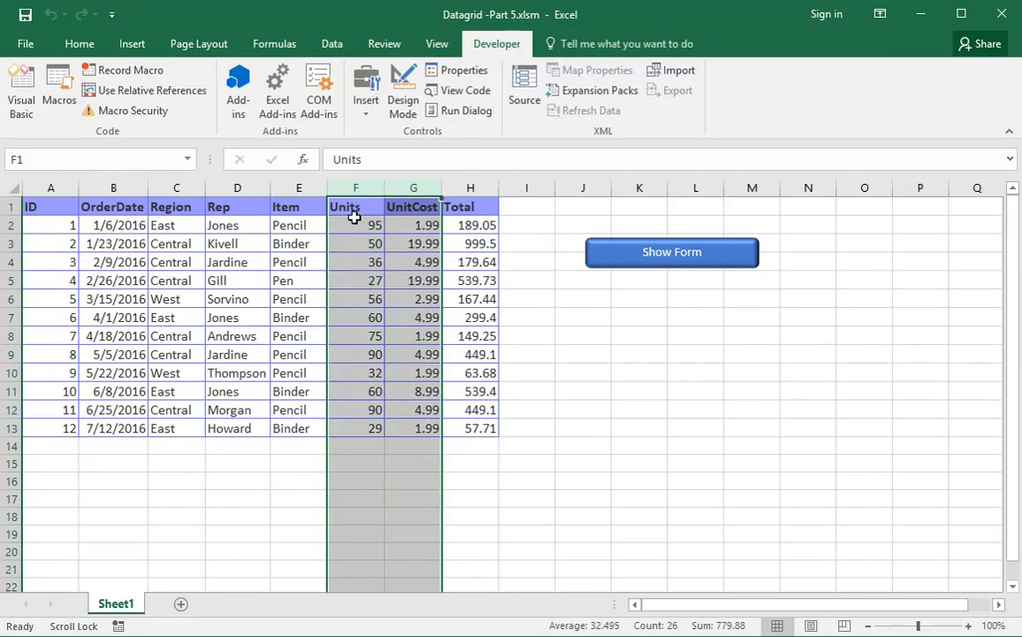
# After checking the sheet's columns, continue the line with ListBox1.Column(5, ListBox1.ListIndex
pyautogui.click(413, 206)
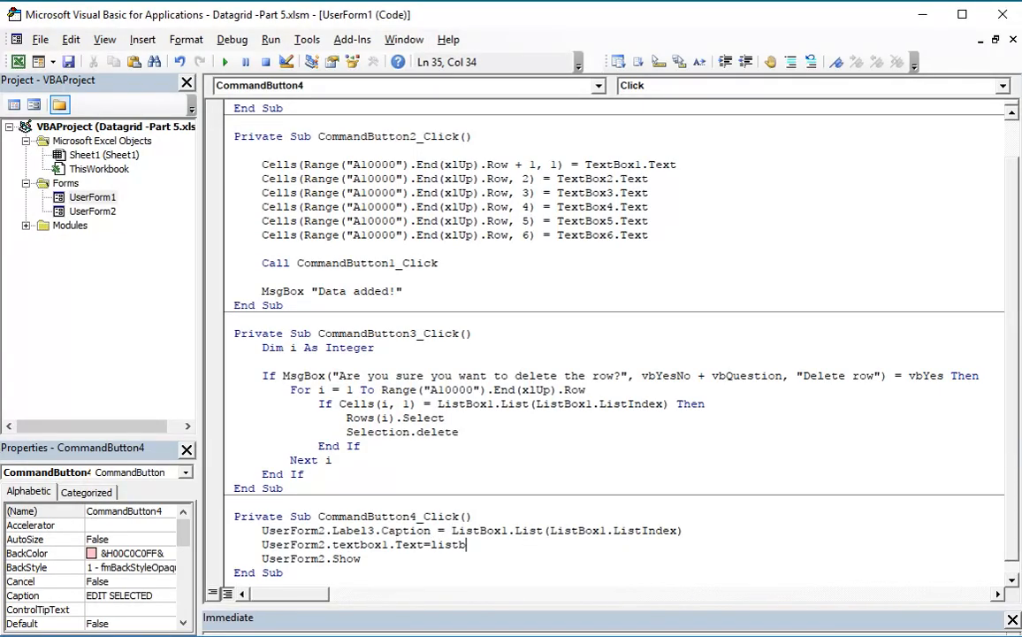
pyautogui.write('ox1')
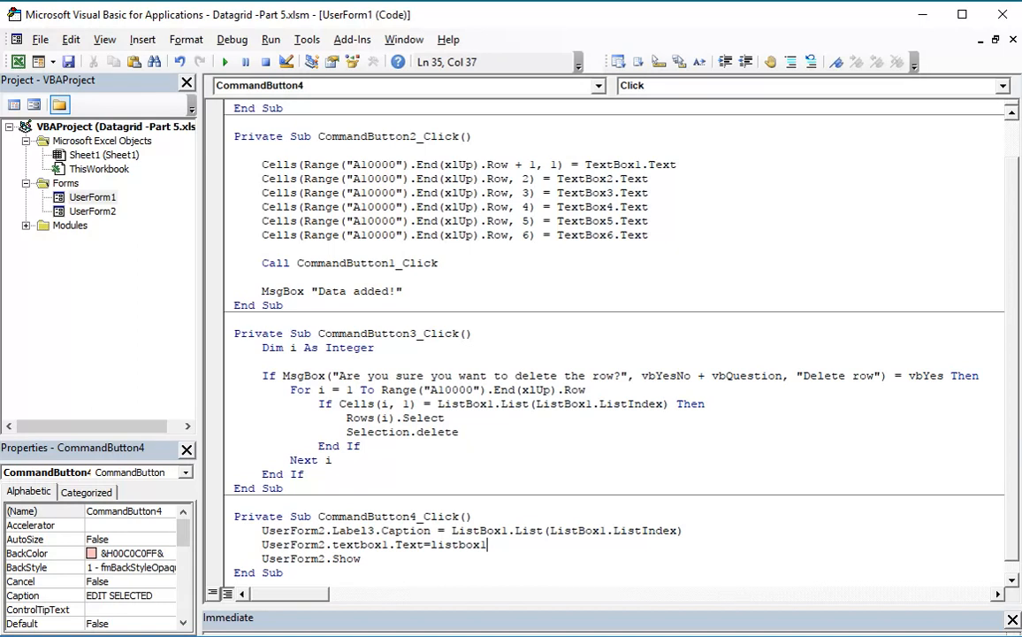
pyautogui.write('.Column')
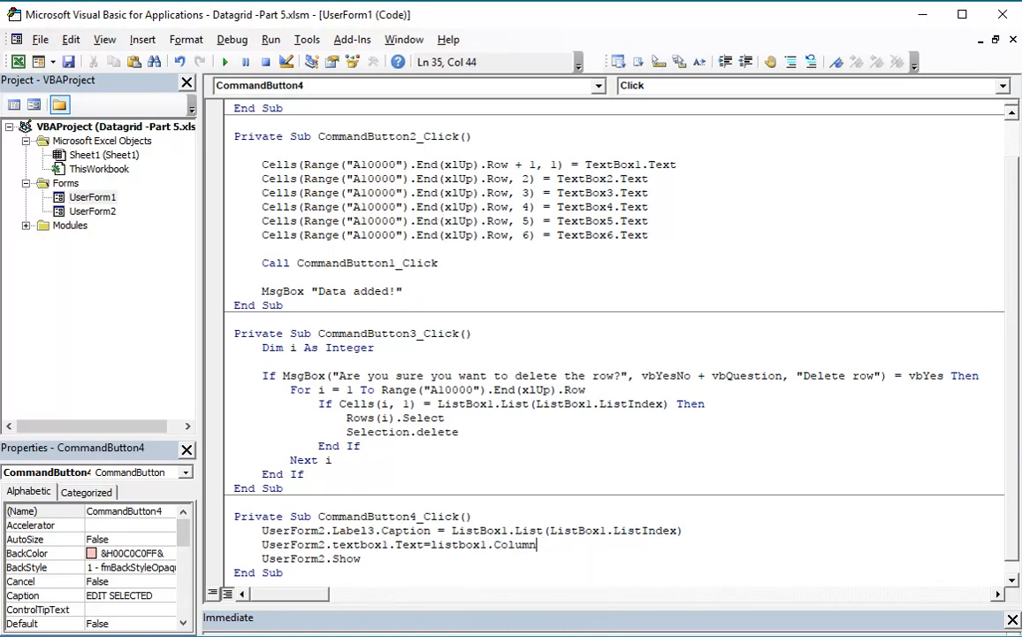
pyautogui.write('(')
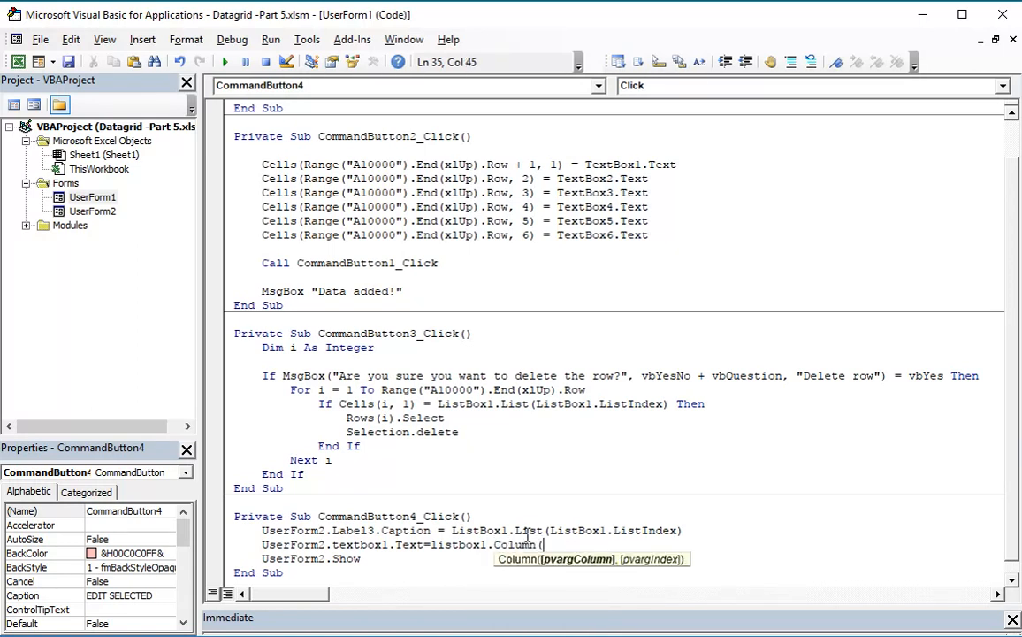
pyautogui.write('5,')
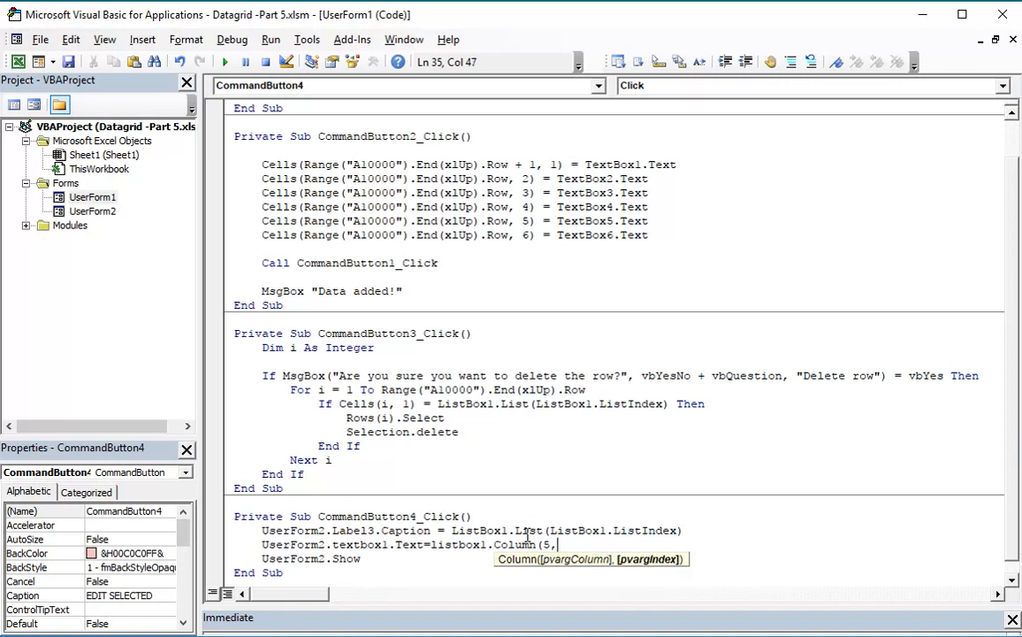
pyautogui.write('listindex')
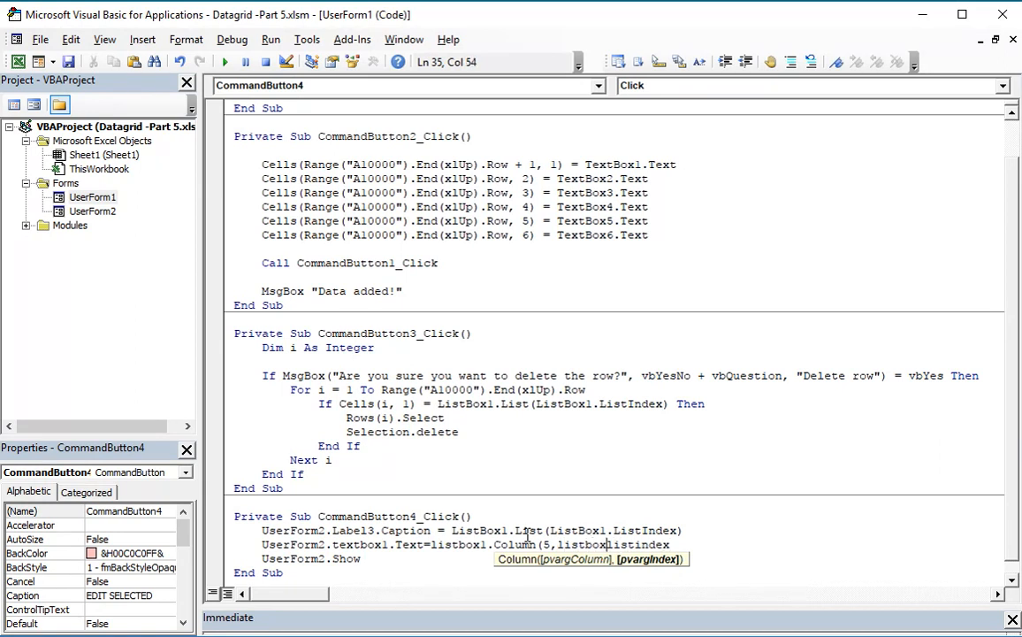
pyautogui.write('.l')
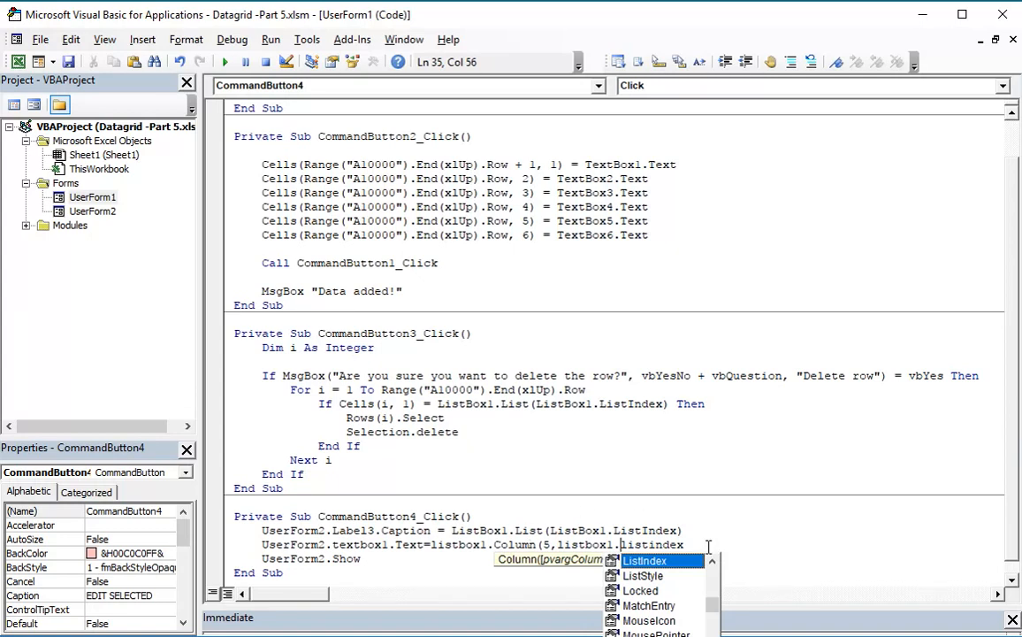